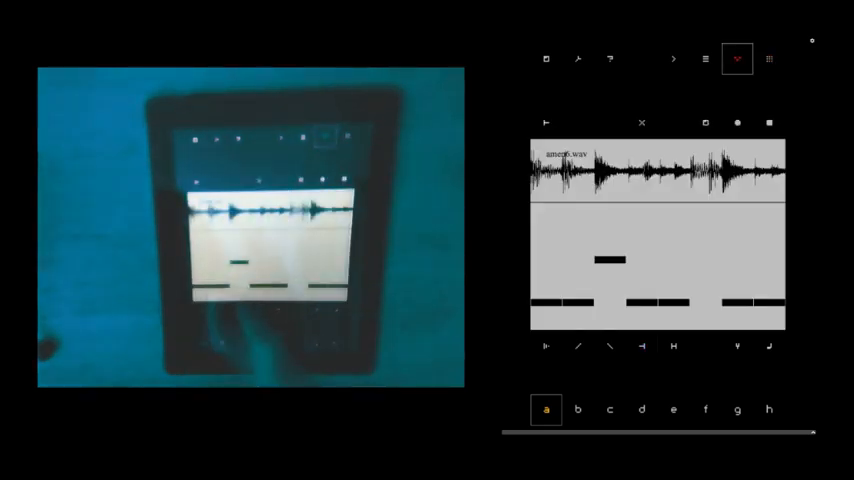
Step: Tap a step in the amen5.wav sample editor to set its value
{"action": "left_click", "coordinate": [642, 295]}
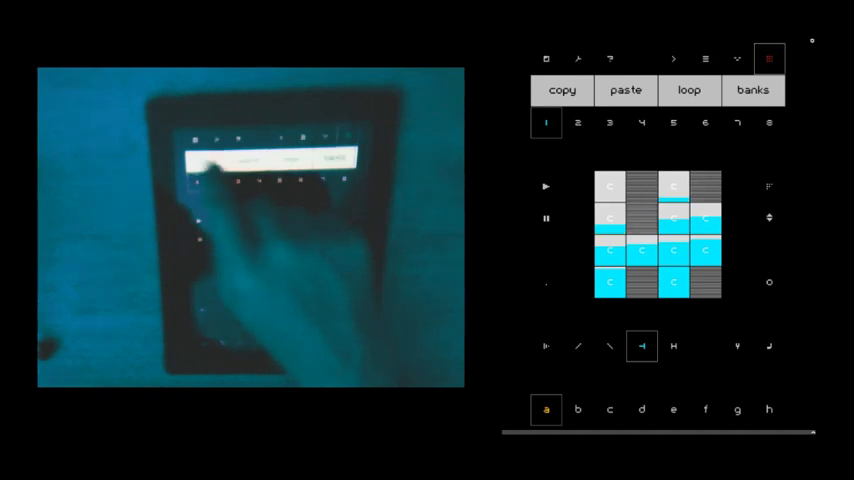
Step: Copy pattern 1's steps
{"action": "left_click", "coordinate": [578, 122]}
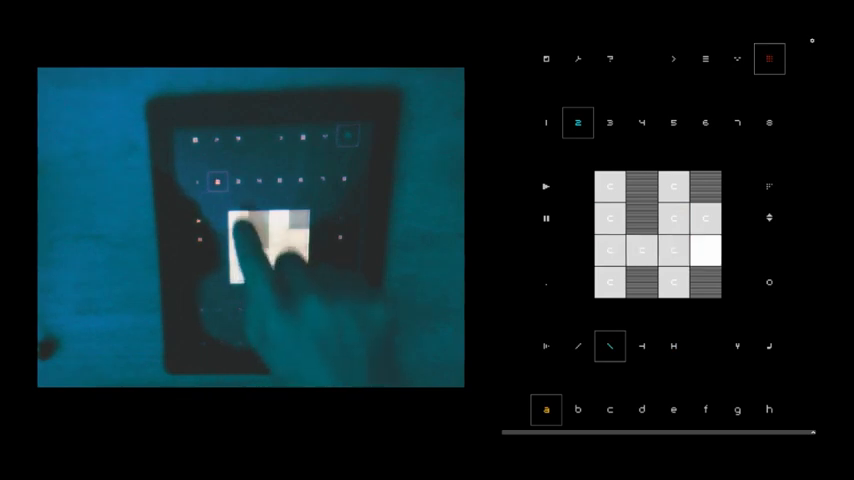
Step: Paste the copied steps into pattern 2 and switch to it to confirm
{"action": "left_click", "coordinate": [673, 346]}
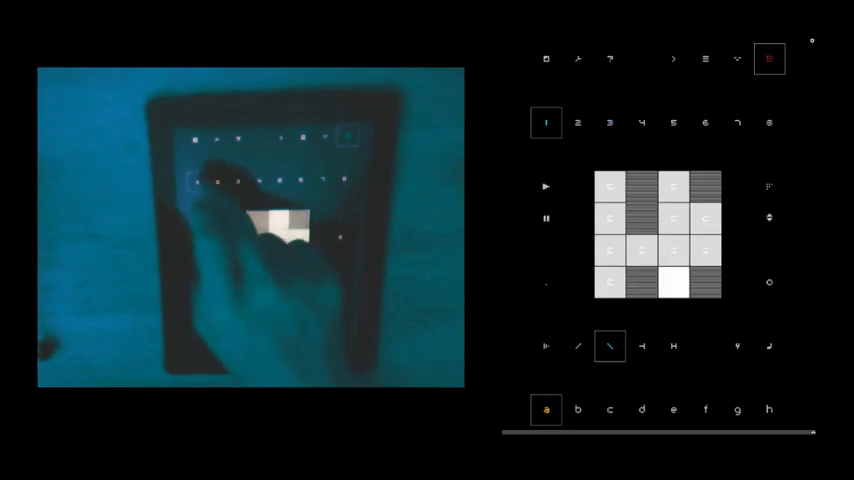
{"action": "left_click", "coordinate": [578, 123]}
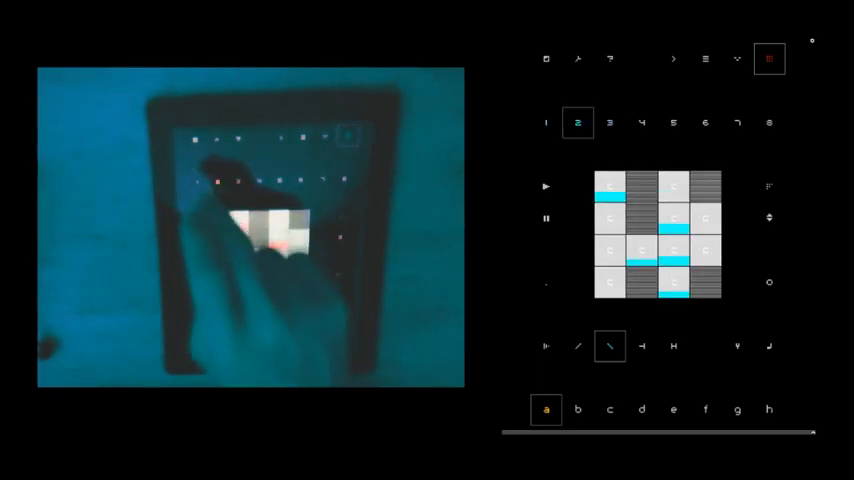